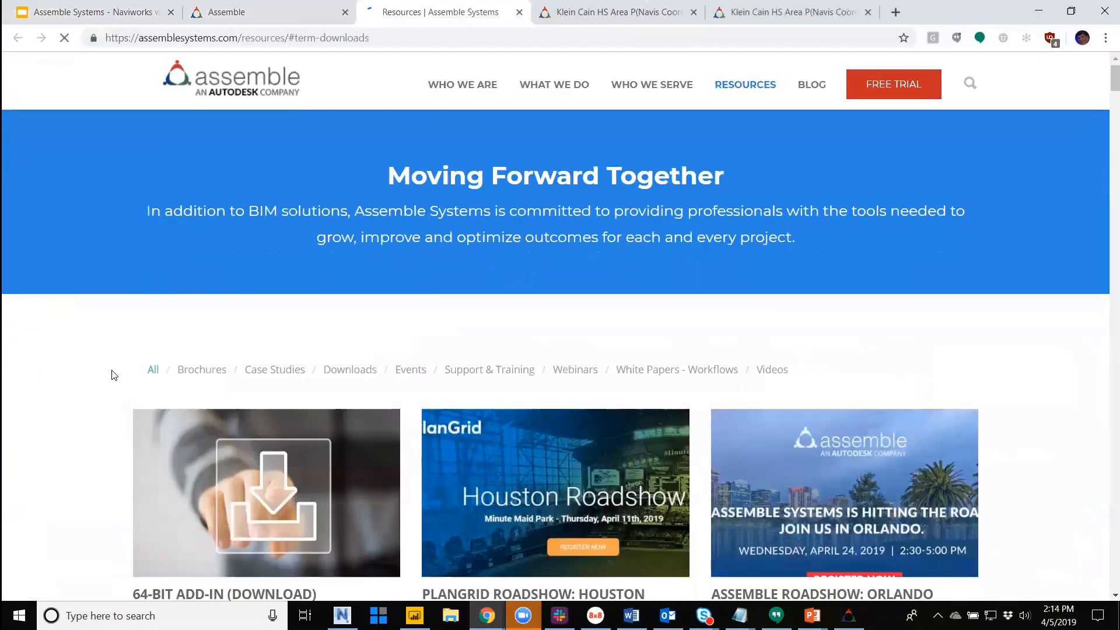
# - Switch from Chrome to the Klein Cain HS coordination model in Navisworks
pyautogui.click(350, 369)
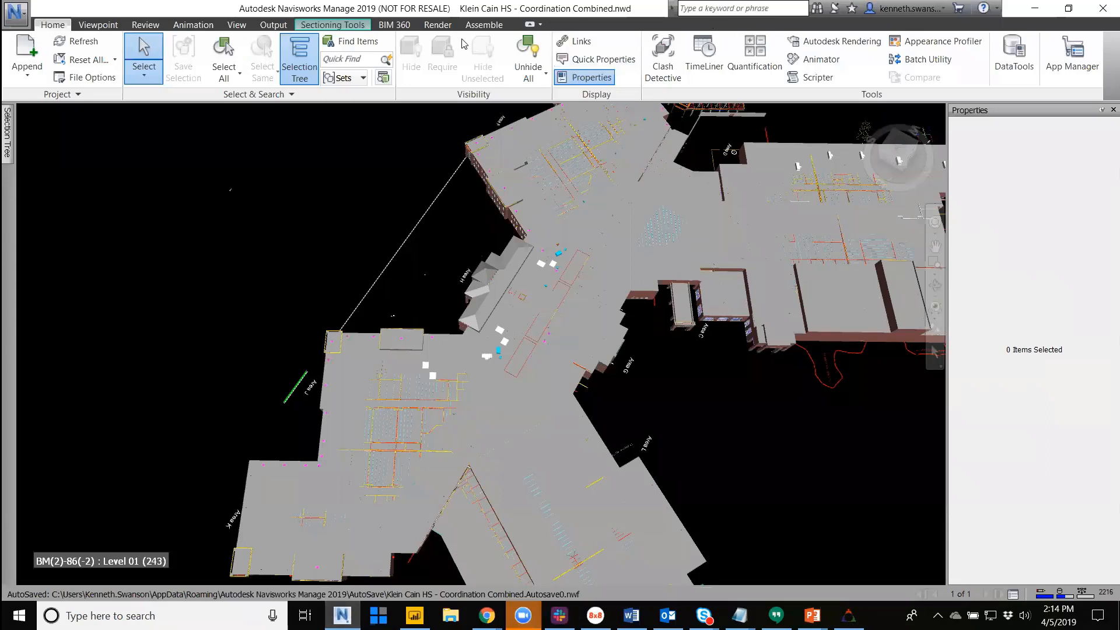
# - Connect to the Assemble autodeskdemo site and choose the Klein Cain HS Area P project
pyautogui.click(483, 25)
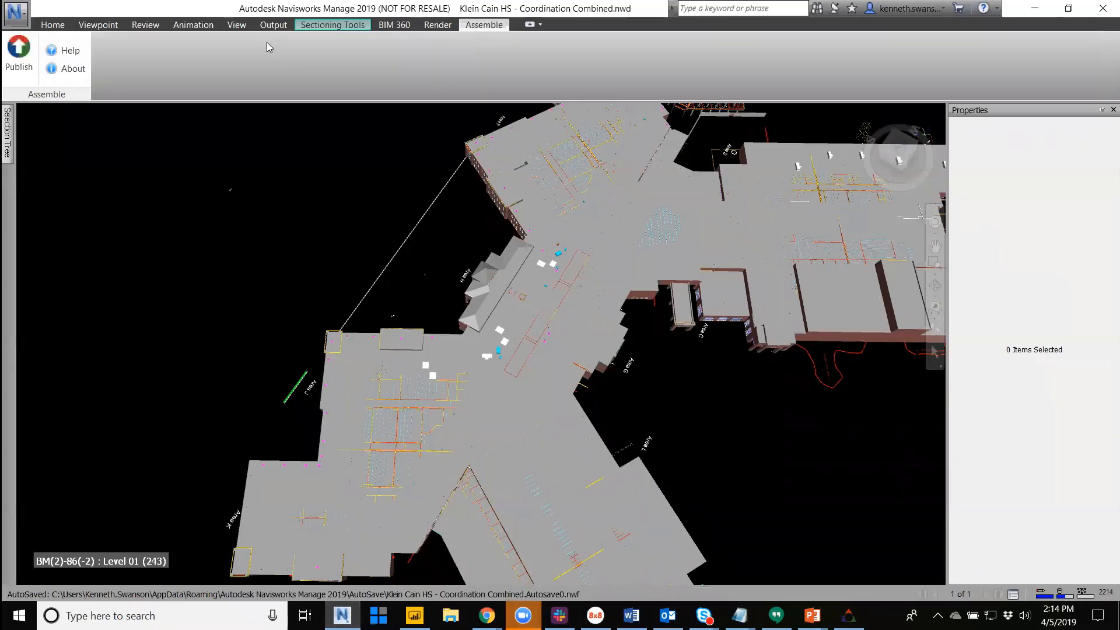
pyautogui.moveTo(19, 57)
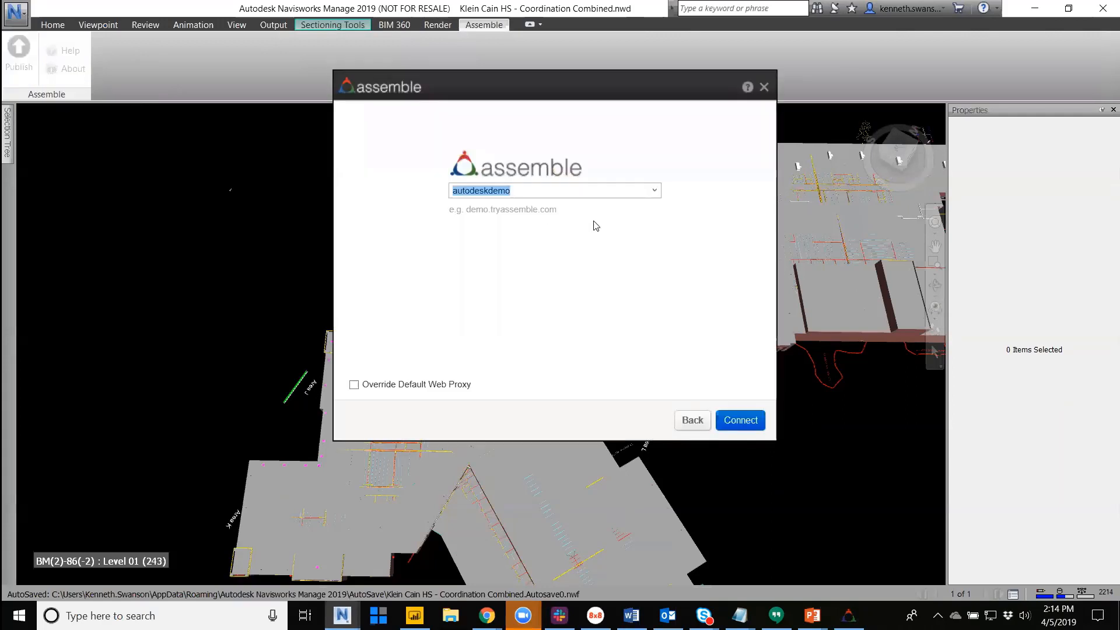
pyautogui.click(741, 420)
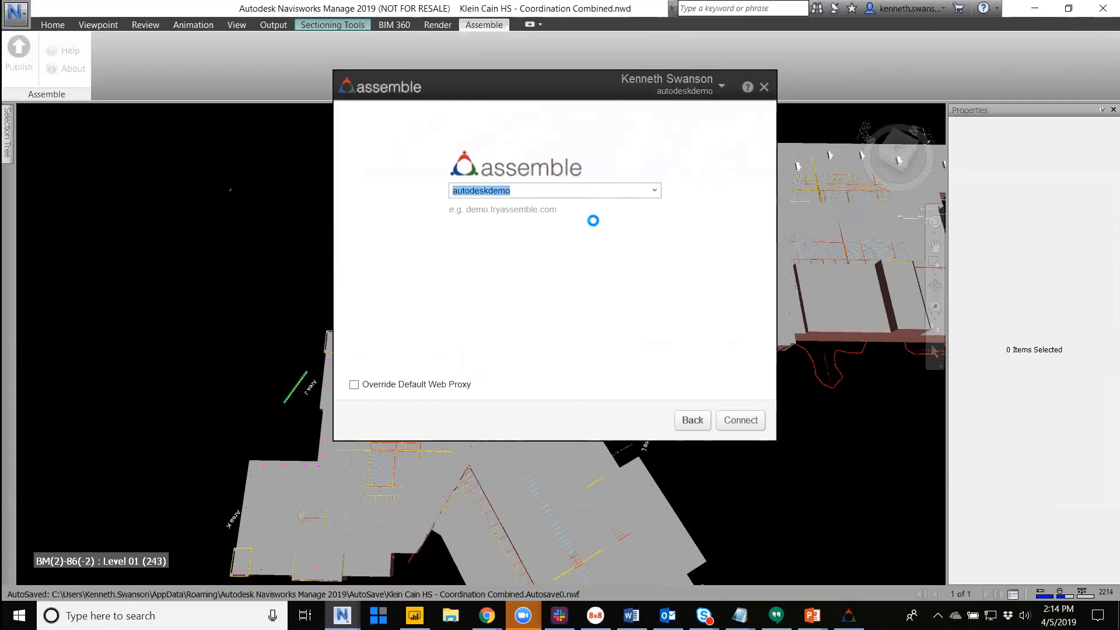
pyautogui.click(741, 420)
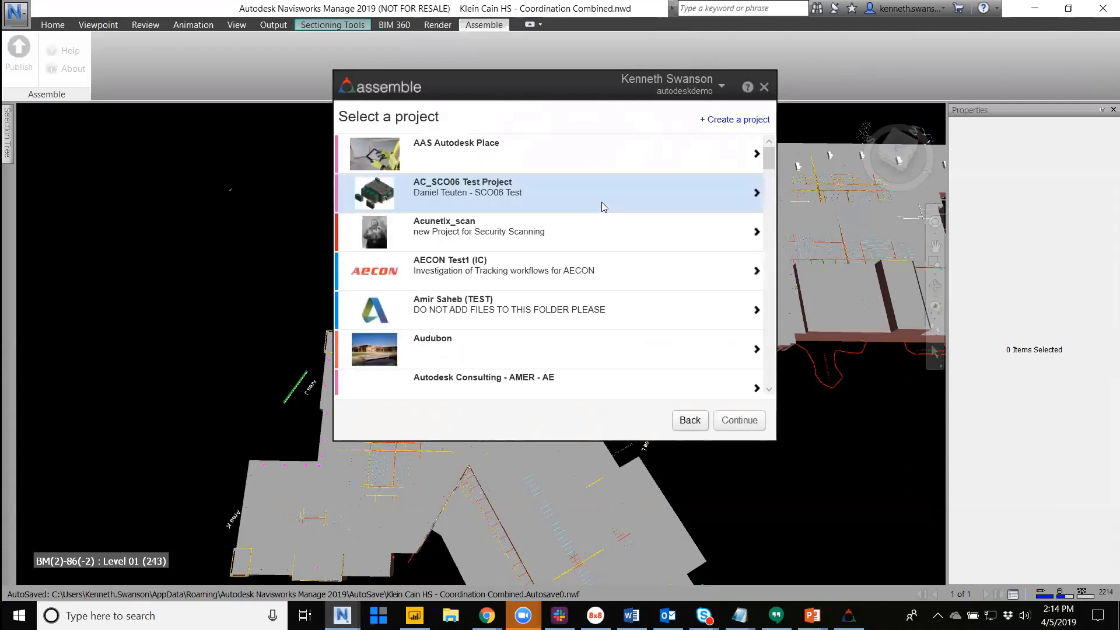
pyautogui.scroll(-3)
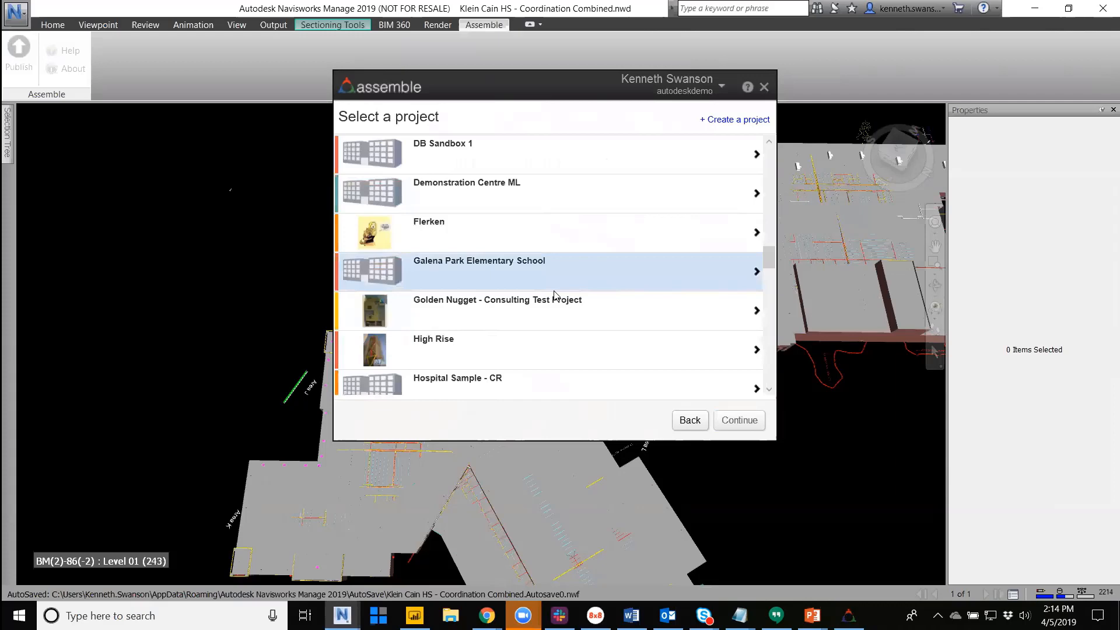
pyautogui.scroll(-3)
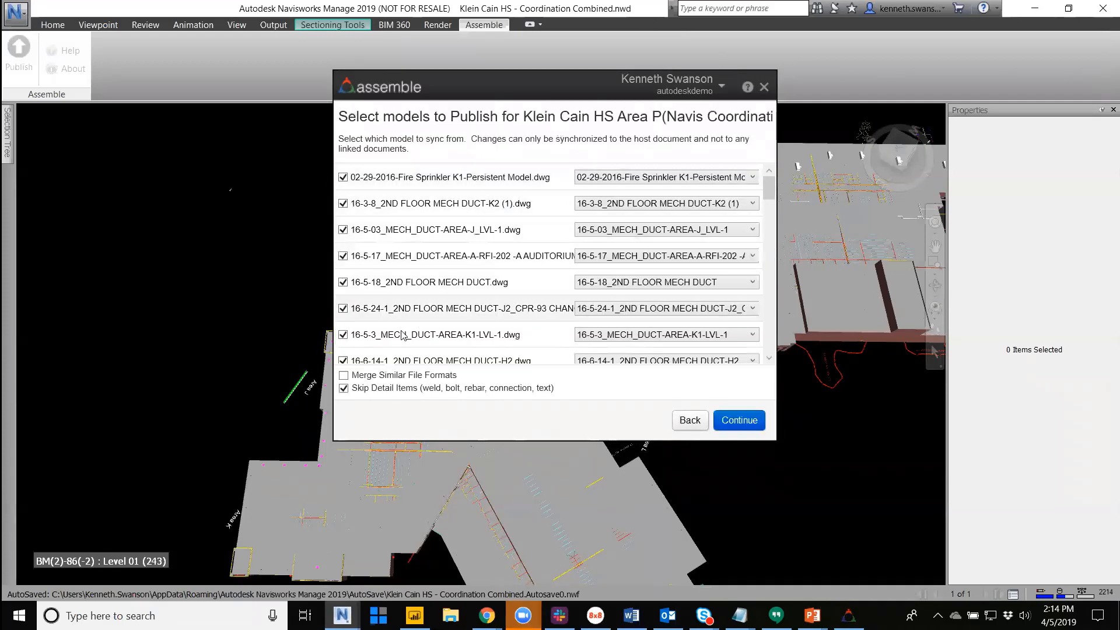
# - Leave Merge Similar File Formats unchecked and close the Assemble publish dialog unpublished
pyautogui.click(343, 375)
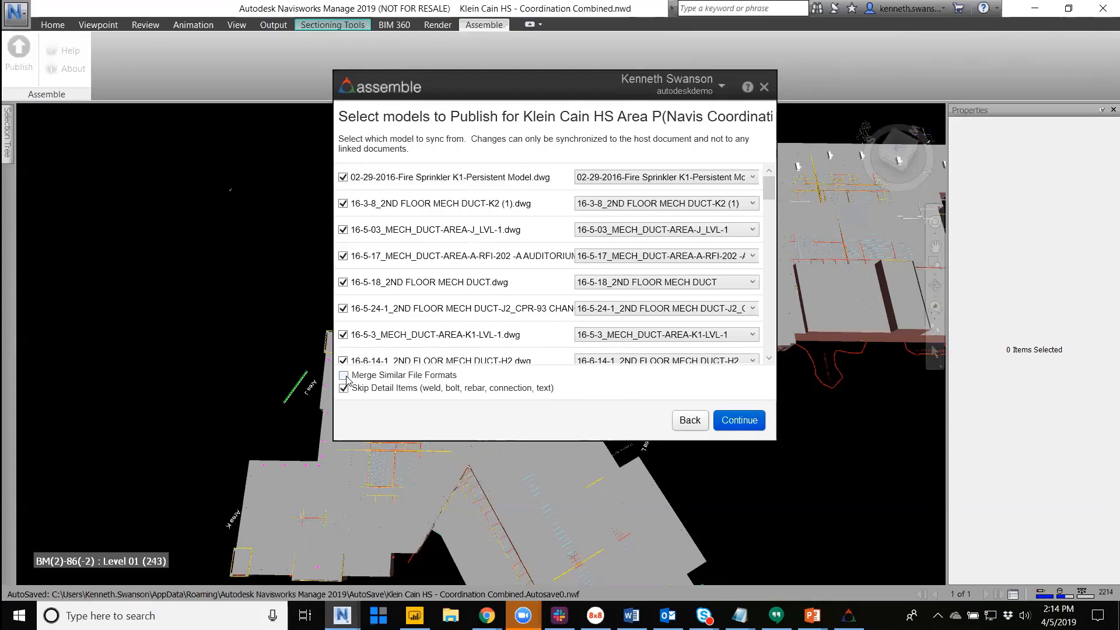
pyautogui.click(343, 375)
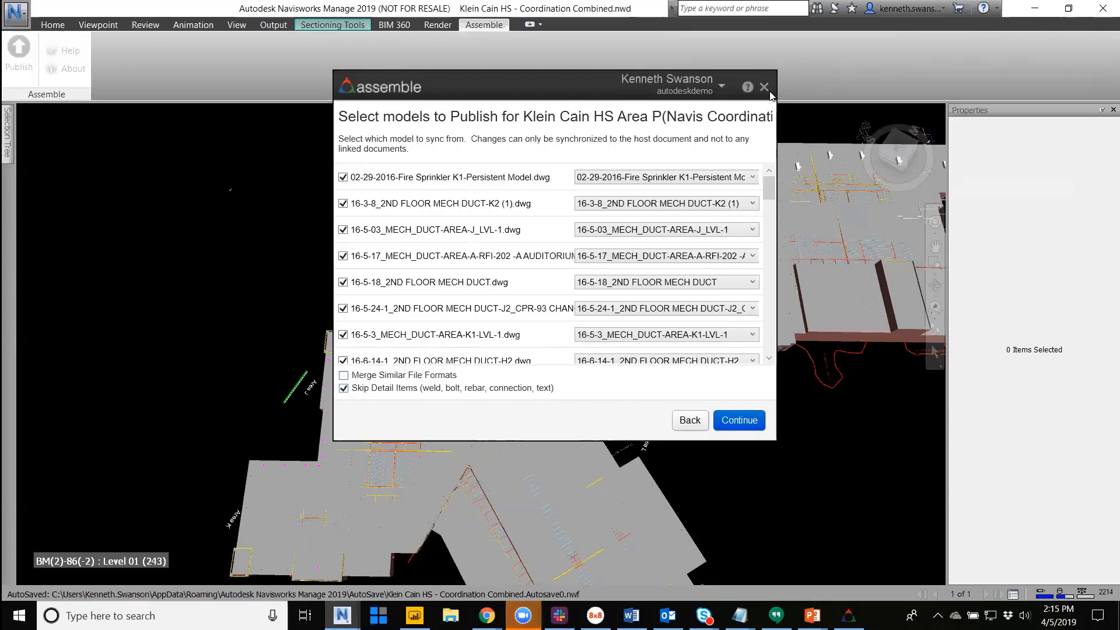
pyautogui.moveTo(764, 92)
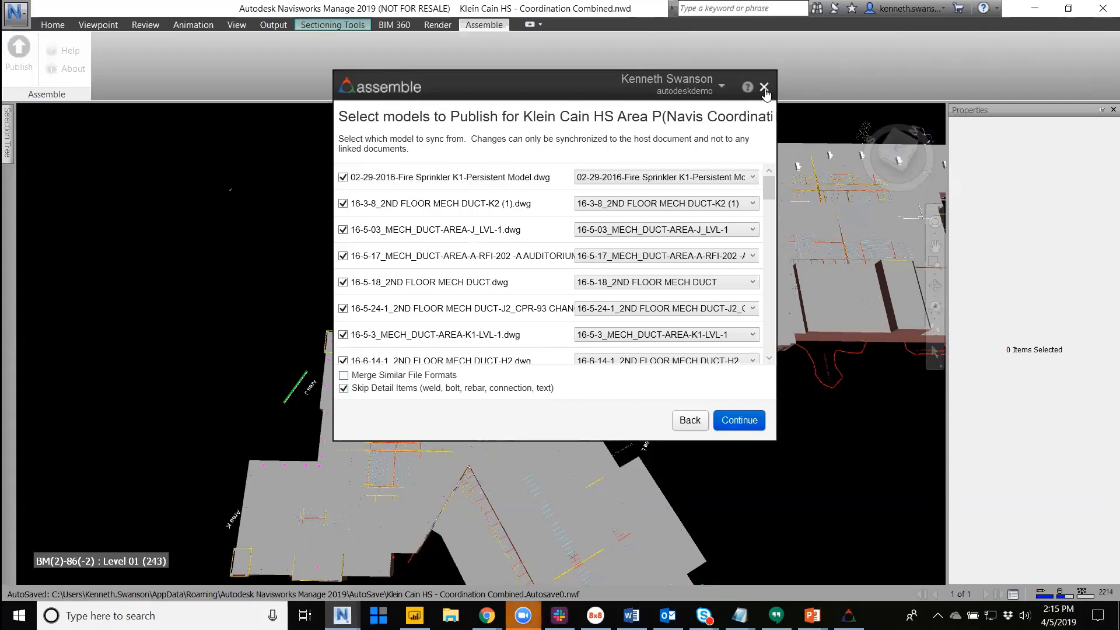
pyautogui.click(764, 86)
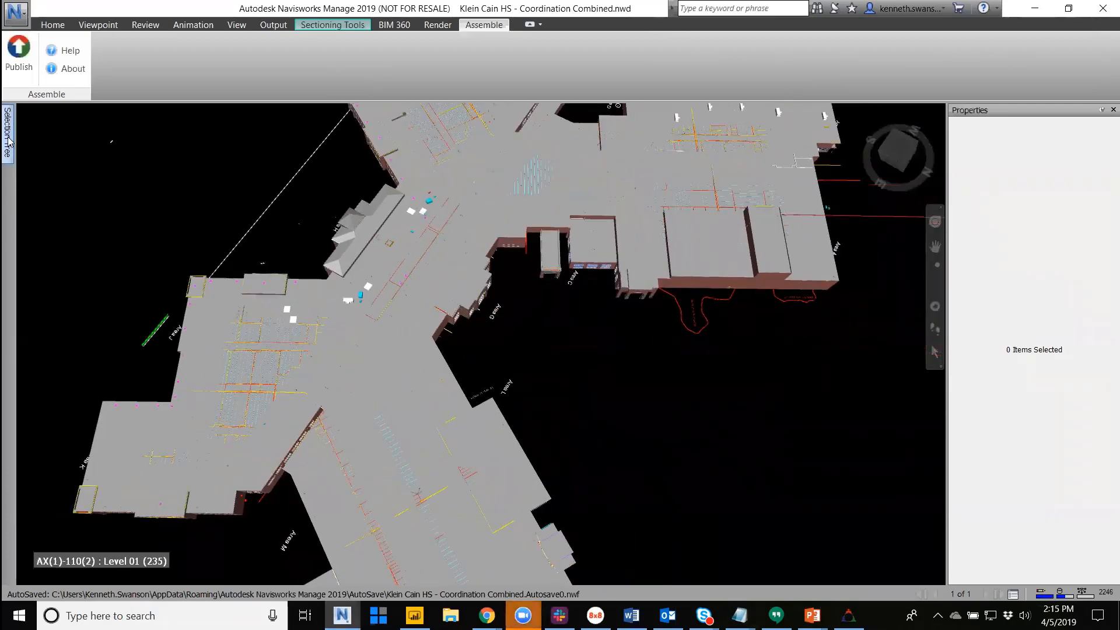
# - Select 2015.11.12 Combined Structural Steel (NO JOIST).dwg in the Selection Tree and launch Assemble Publish
pyautogui.click(7, 132)
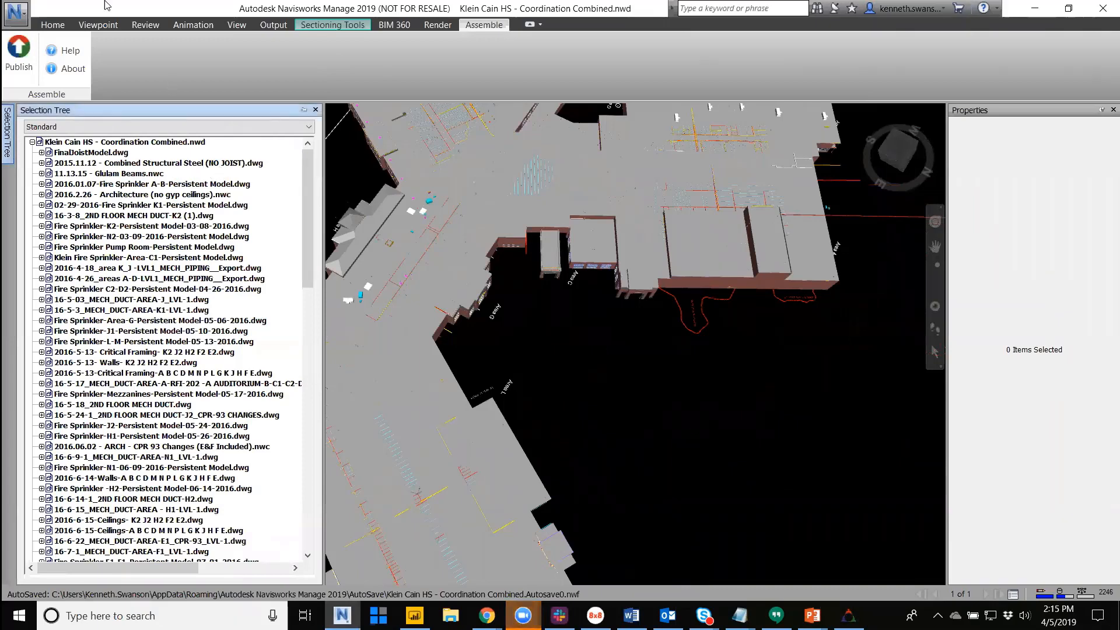
pyautogui.click(52, 24)
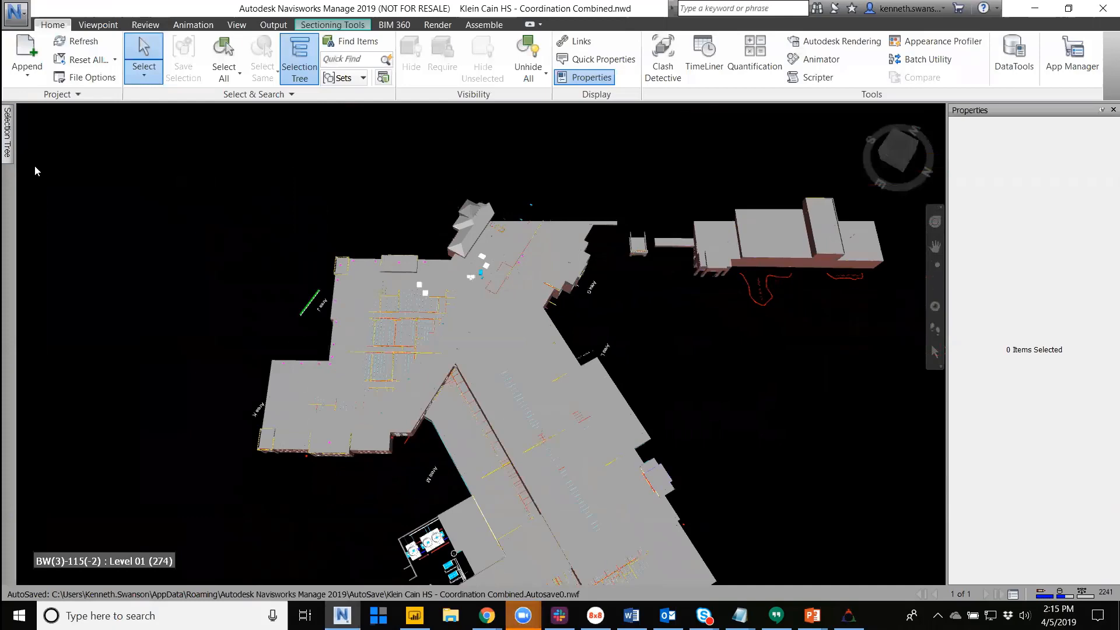
pyautogui.click(299, 58)
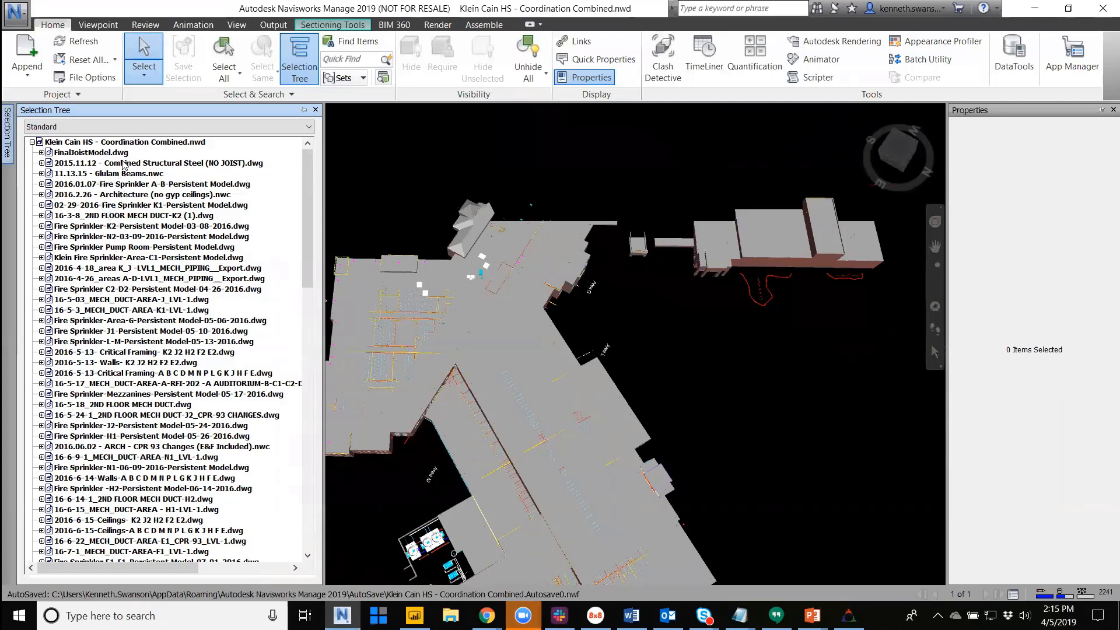
pyautogui.click(152, 162)
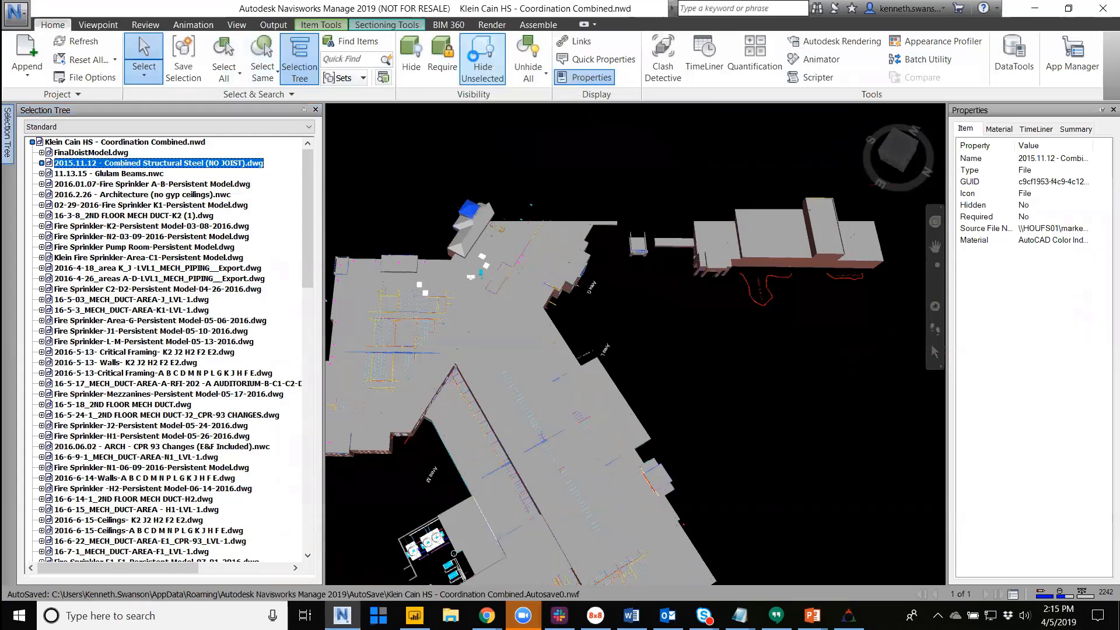
pyautogui.click(538, 24)
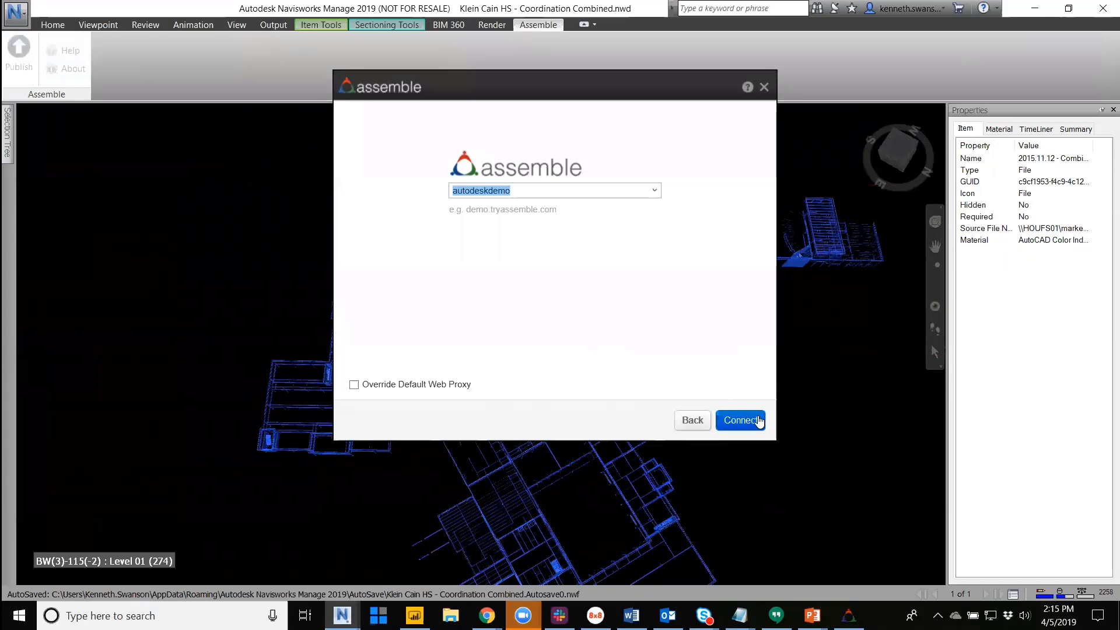
# - Connect, continue with only the structural steel model checked, then close the version dialog
pyautogui.click(741, 421)
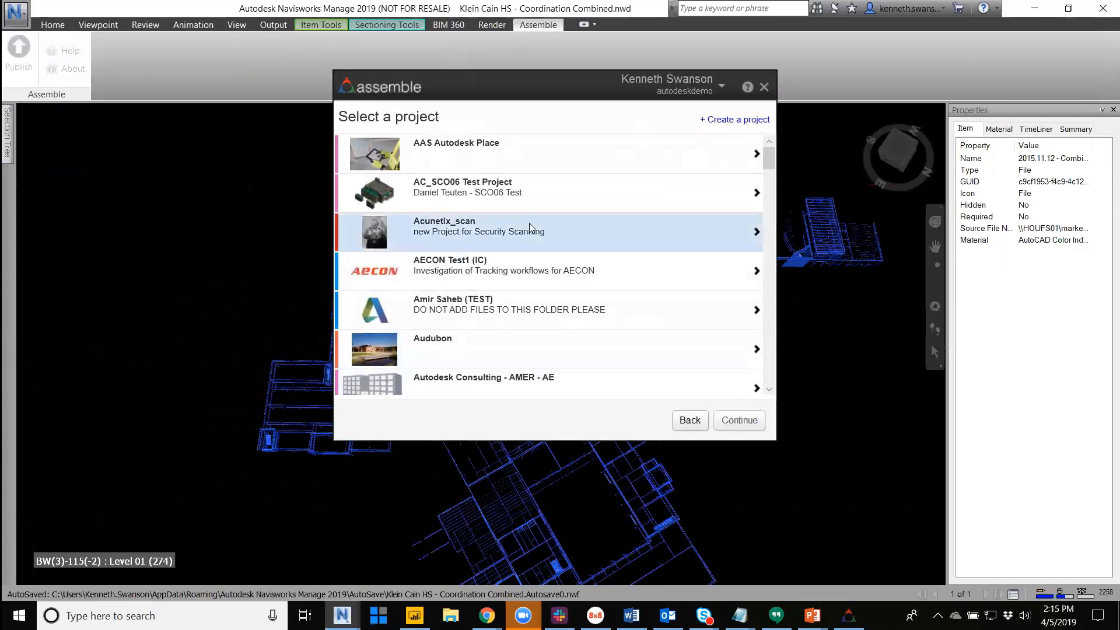
pyautogui.scroll(-3)
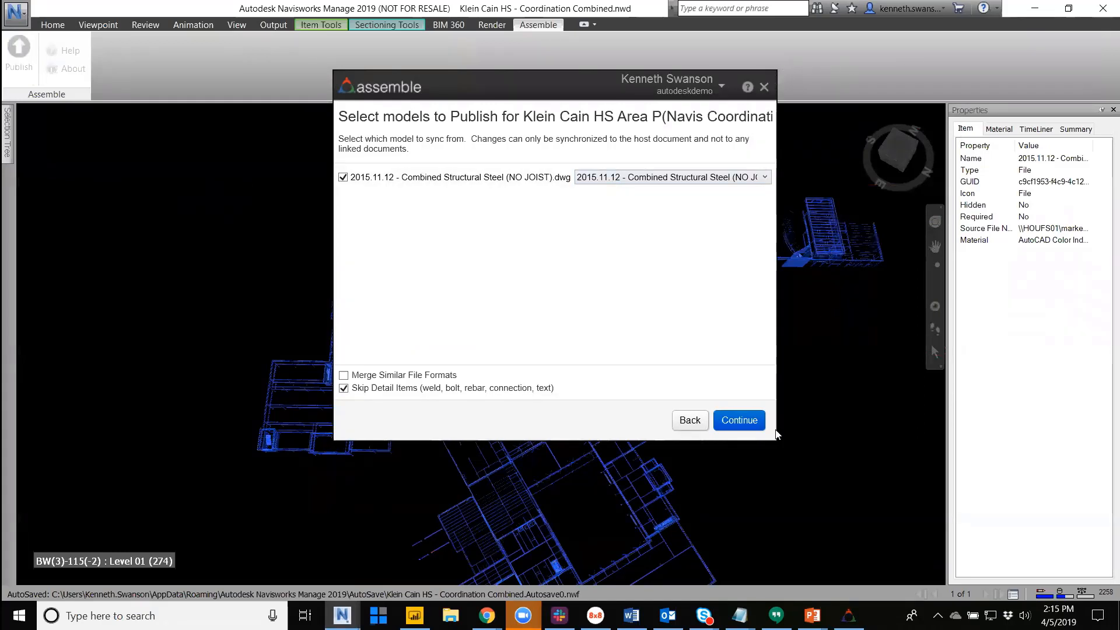
pyautogui.click(739, 420)
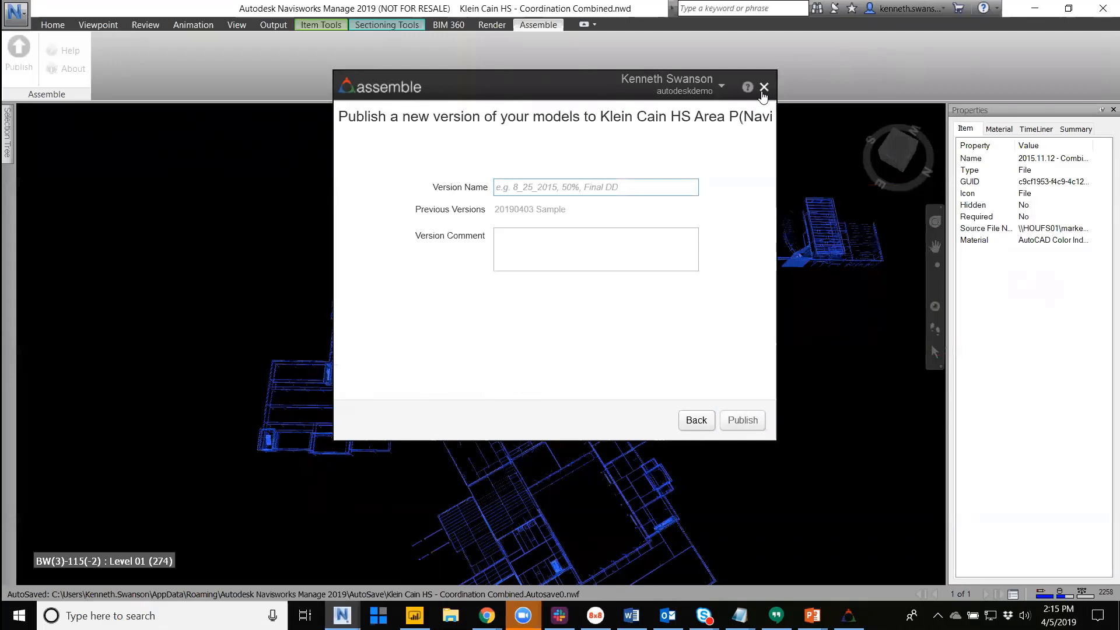
pyautogui.click(763, 86)
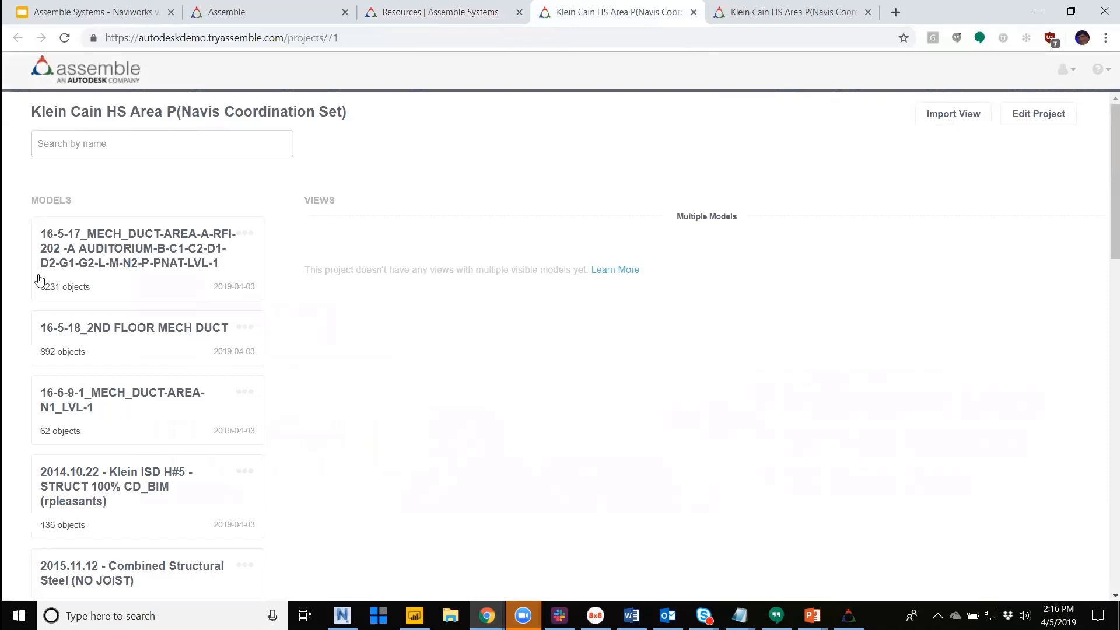
pyautogui.moveTo(247, 325)
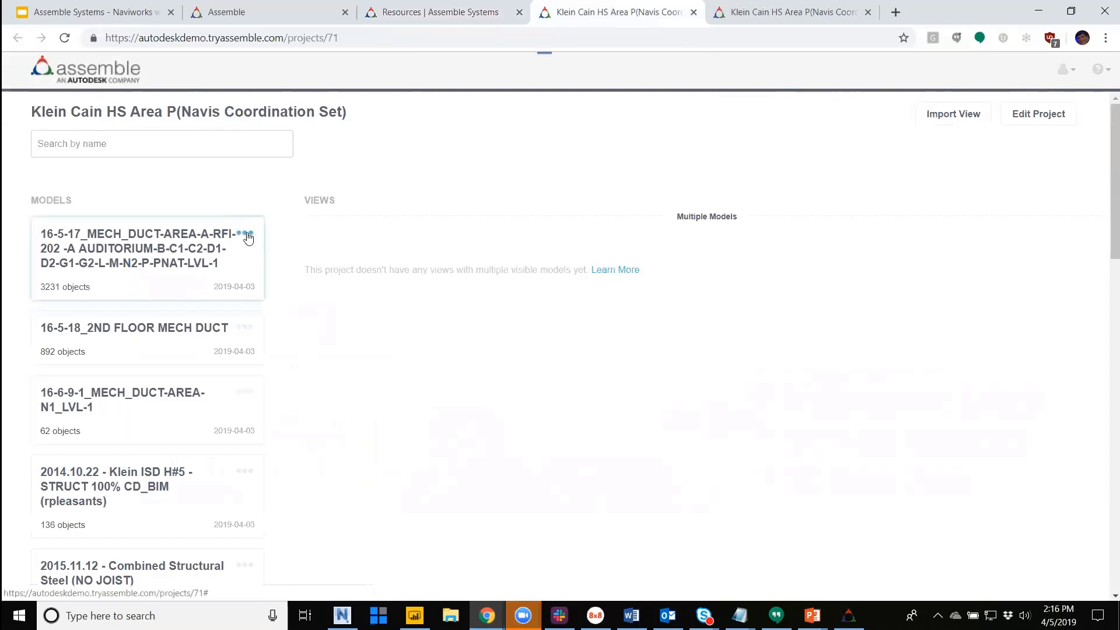
# - Open the first duct model card's options menu to view it in the model viewer
pyautogui.click(248, 236)
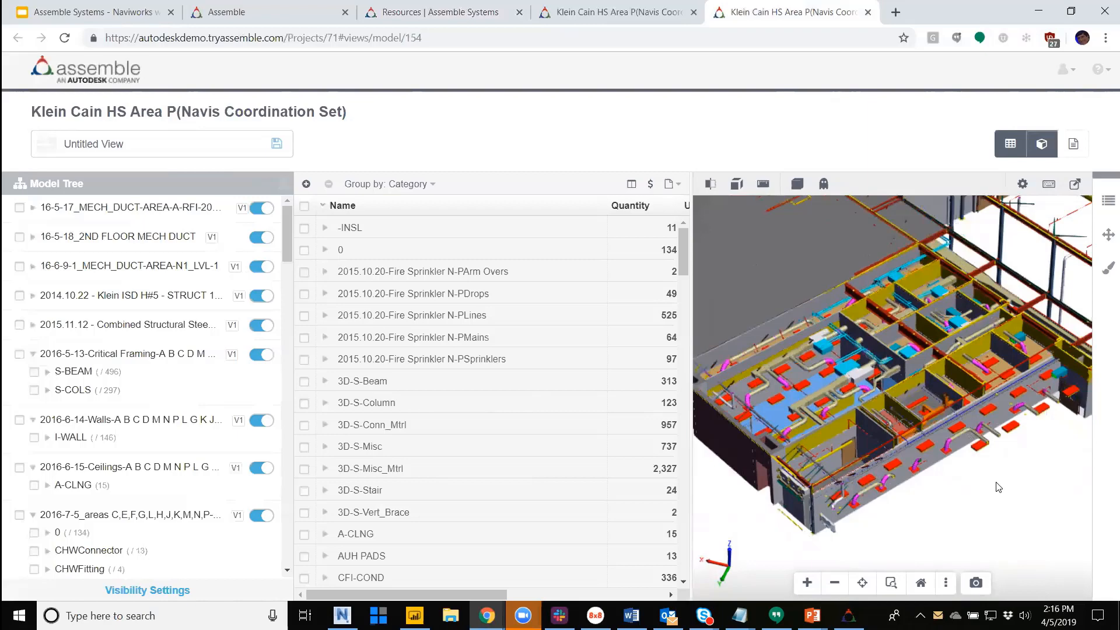
# - Open the Properties panel from the model viewer's right-hand toolbar
pyautogui.click(1109, 200)
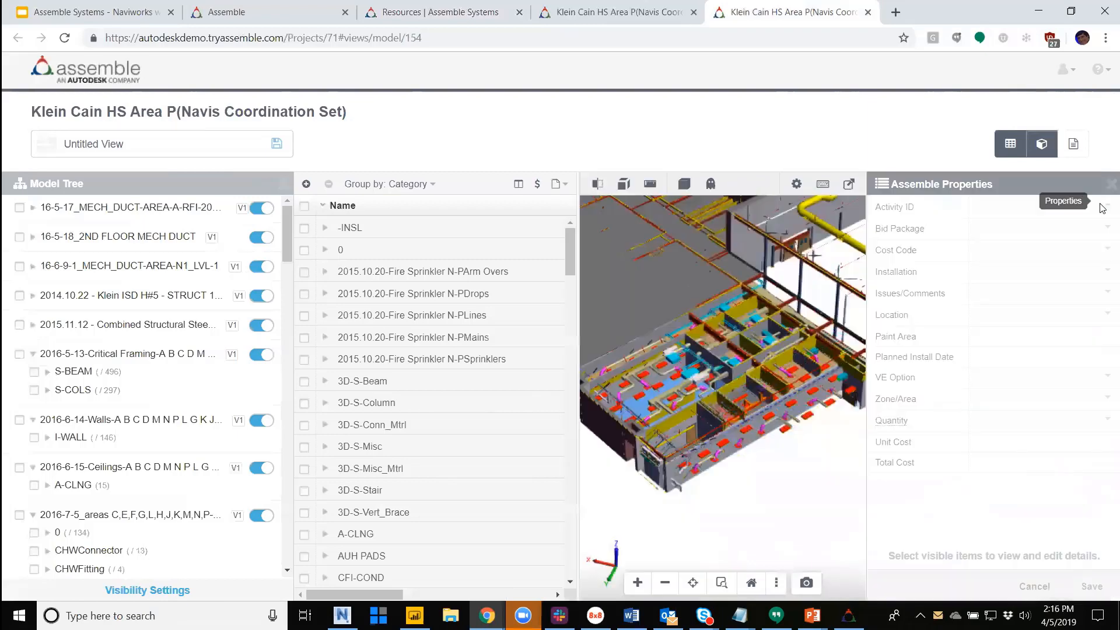